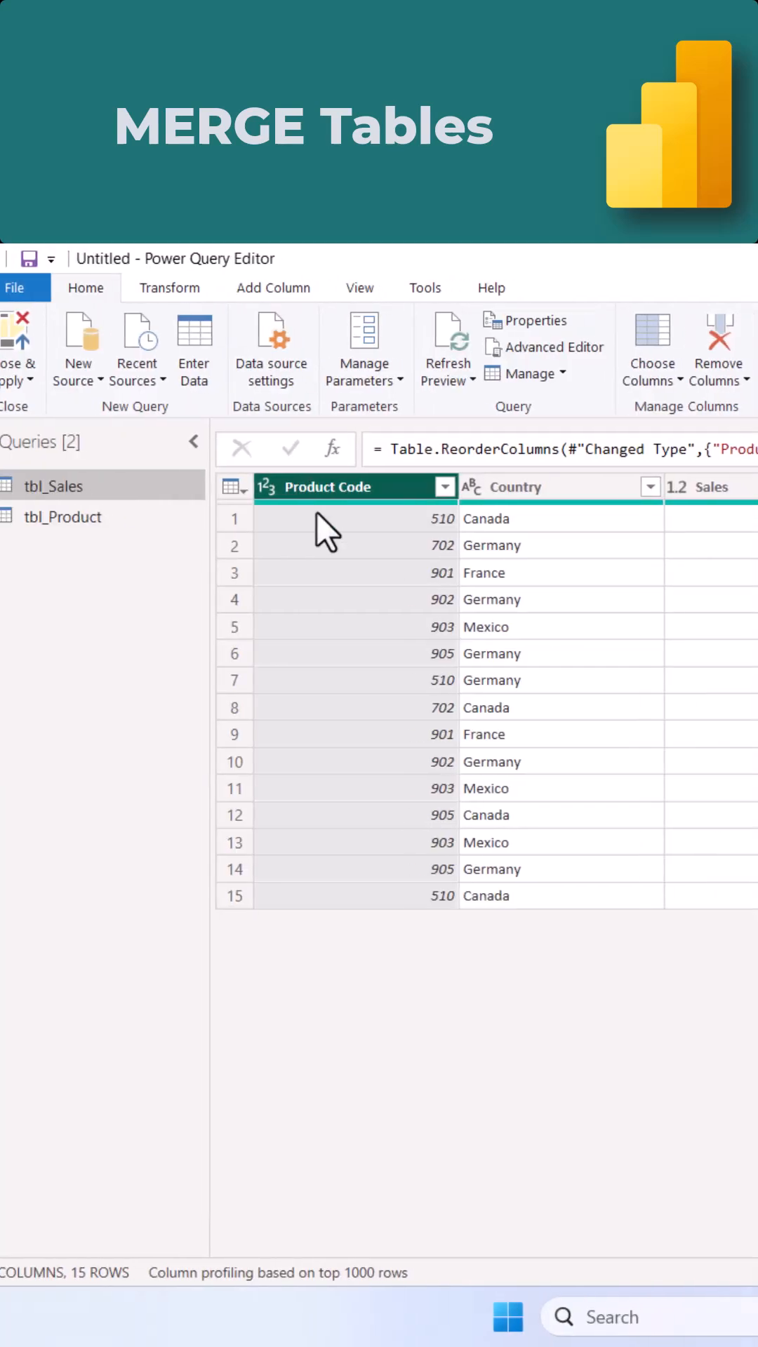
Bring up the Merge Queries options for tbl_Sales
scroll("right", 3)
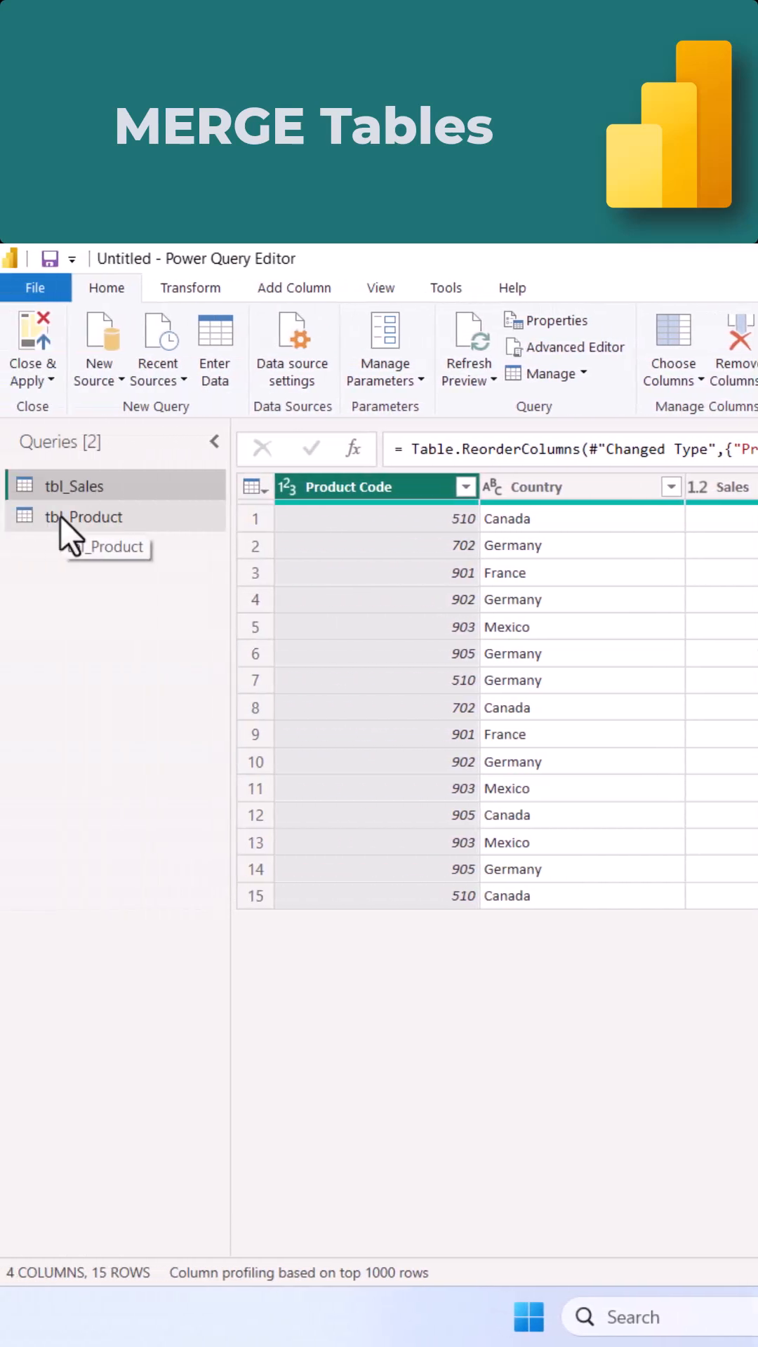
left_click(85, 517)
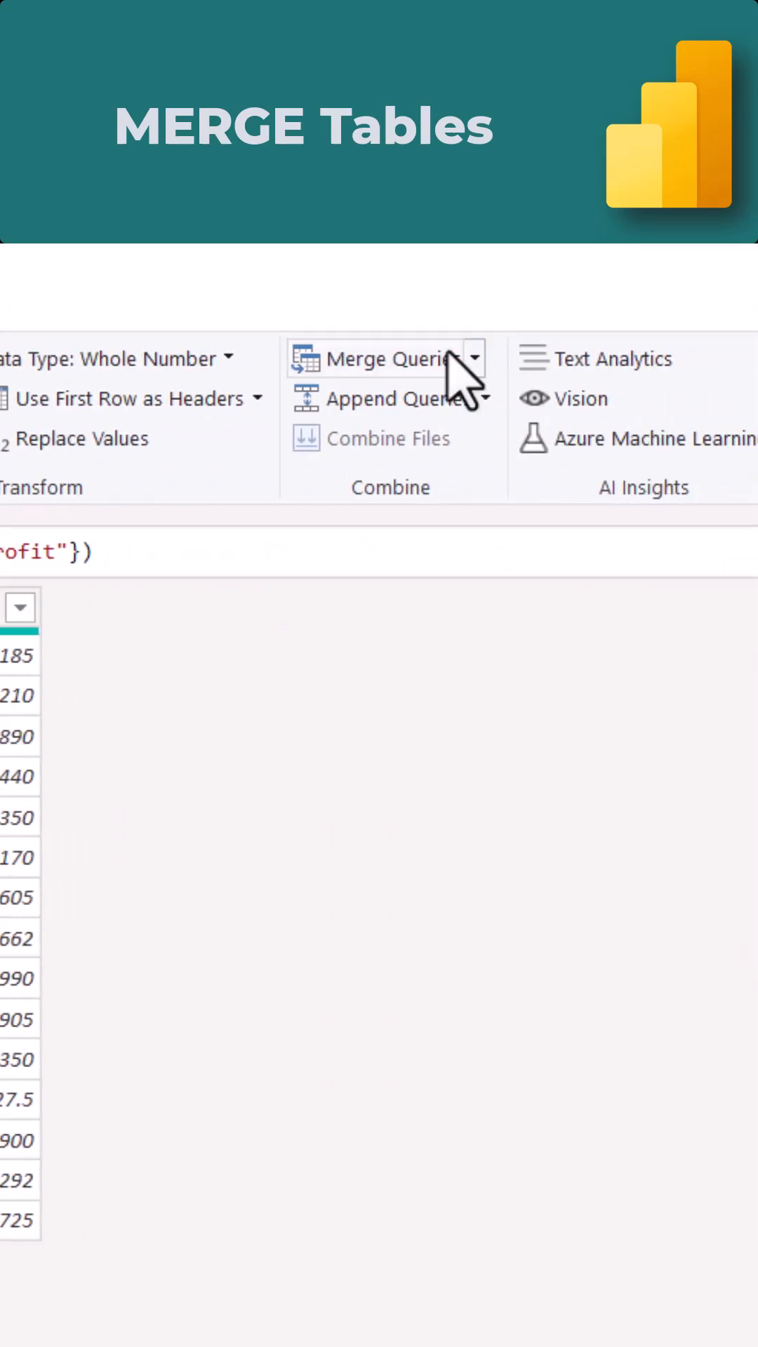
left_click(474, 359)
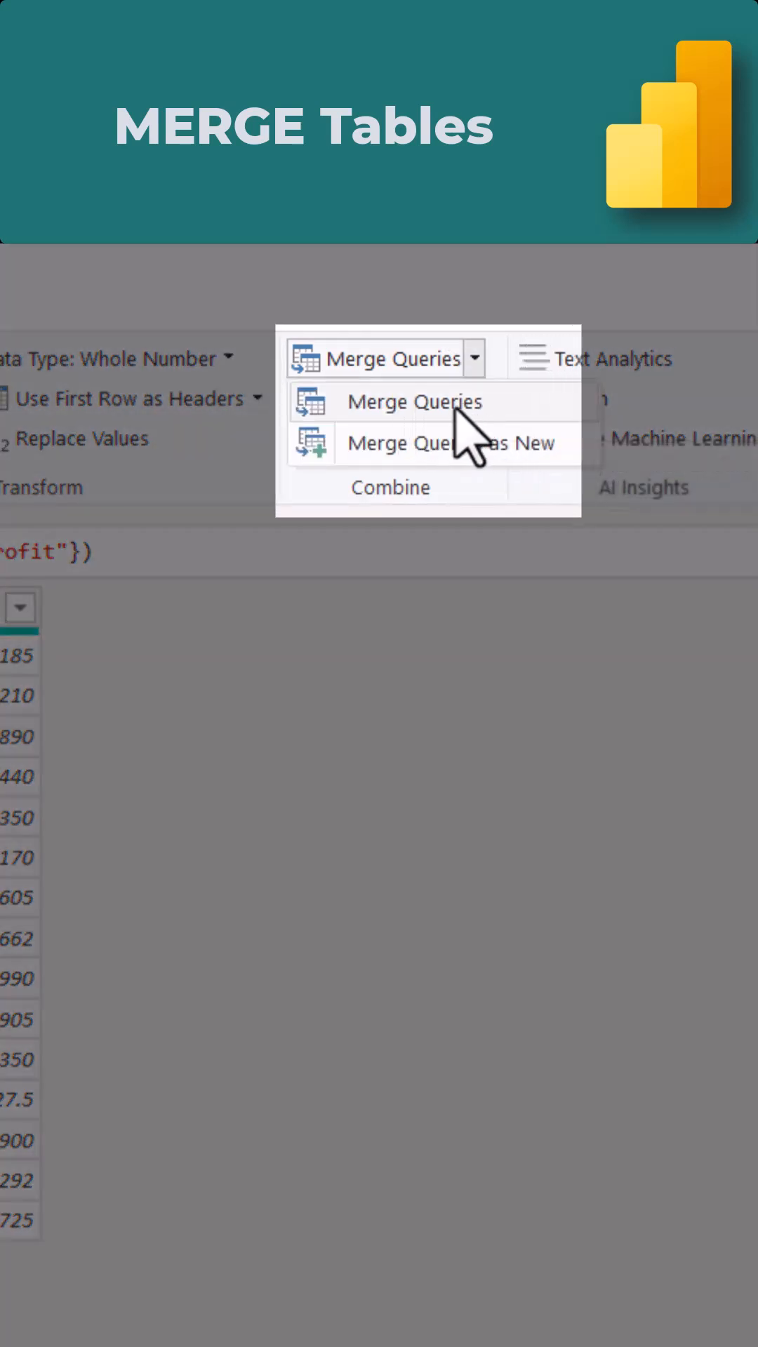
mouse_move(451, 443)
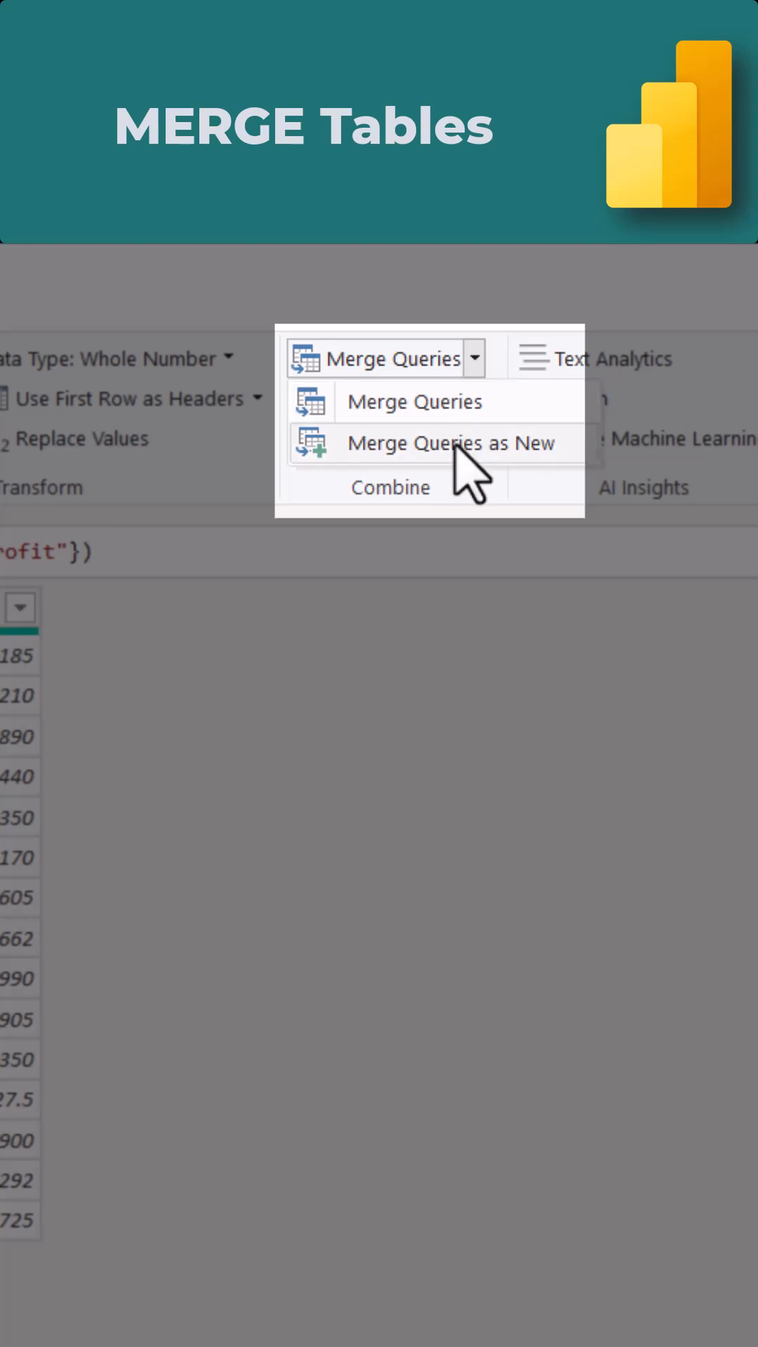
mouse_move(447, 444)
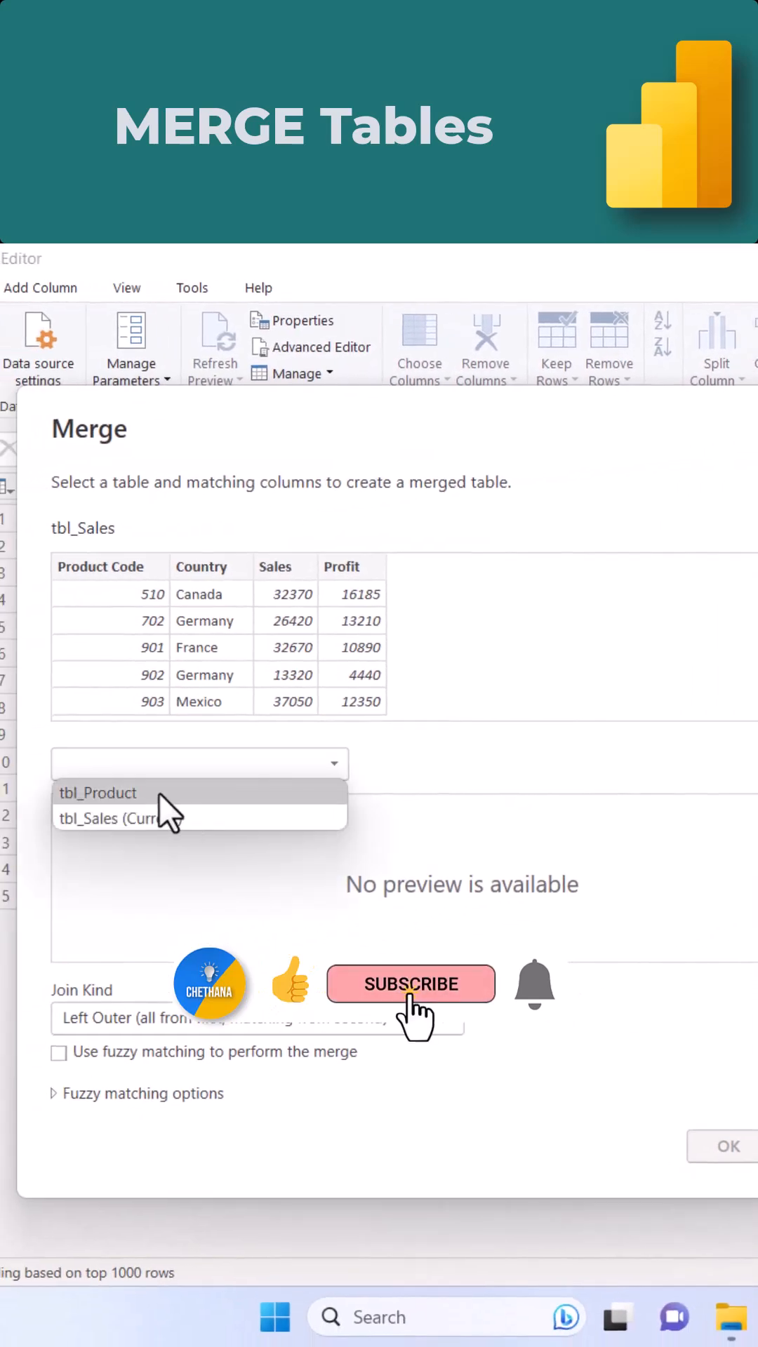
Left-outer merge tbl_Product into tbl_Sales, matching on Product Code
left_click(98, 792)
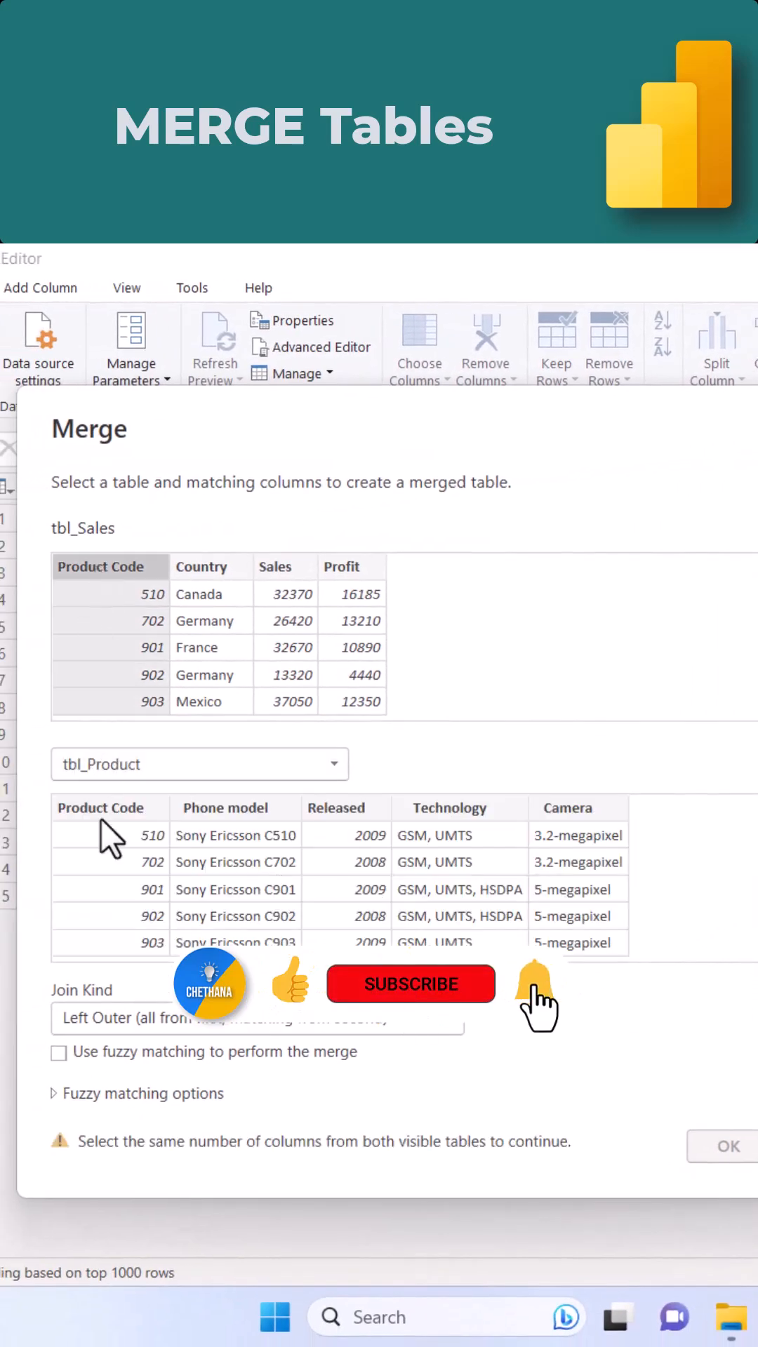
left_click(110, 834)
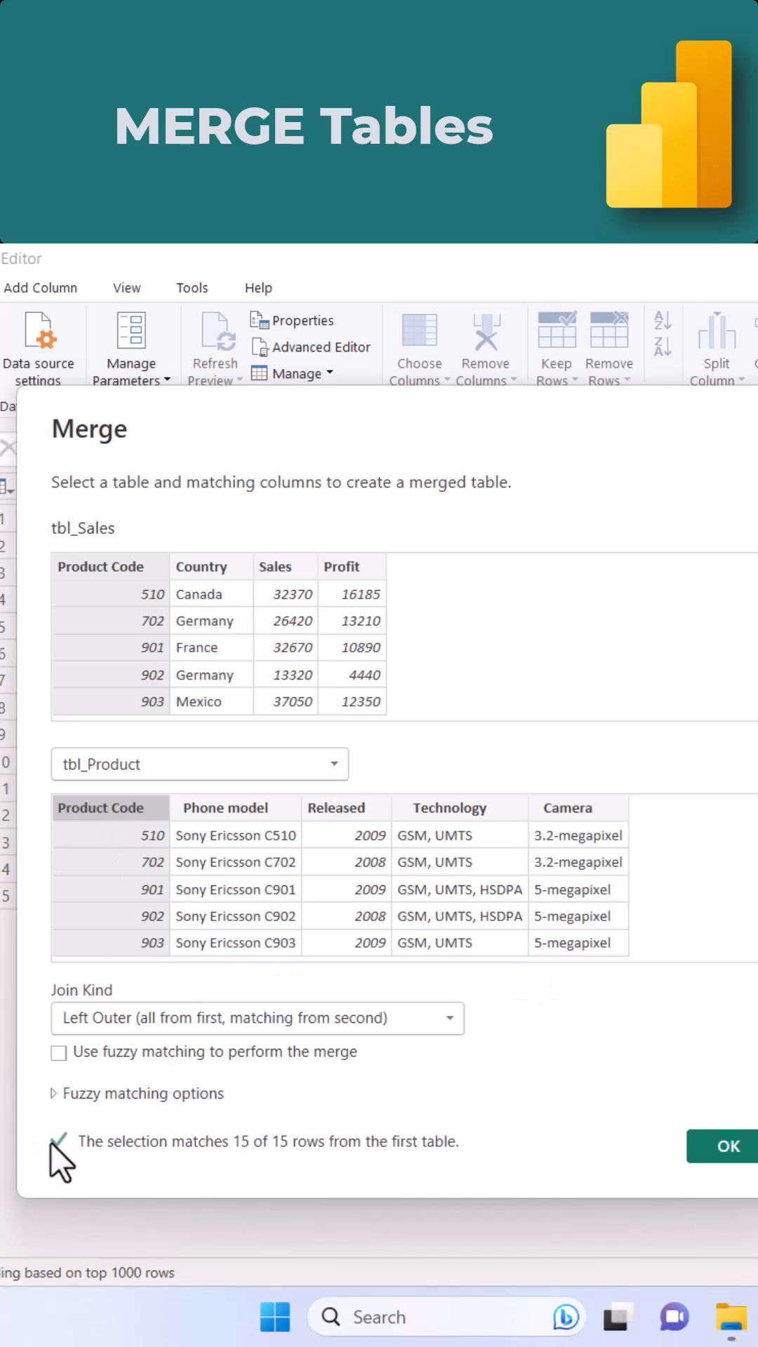
left_click(727, 1145)
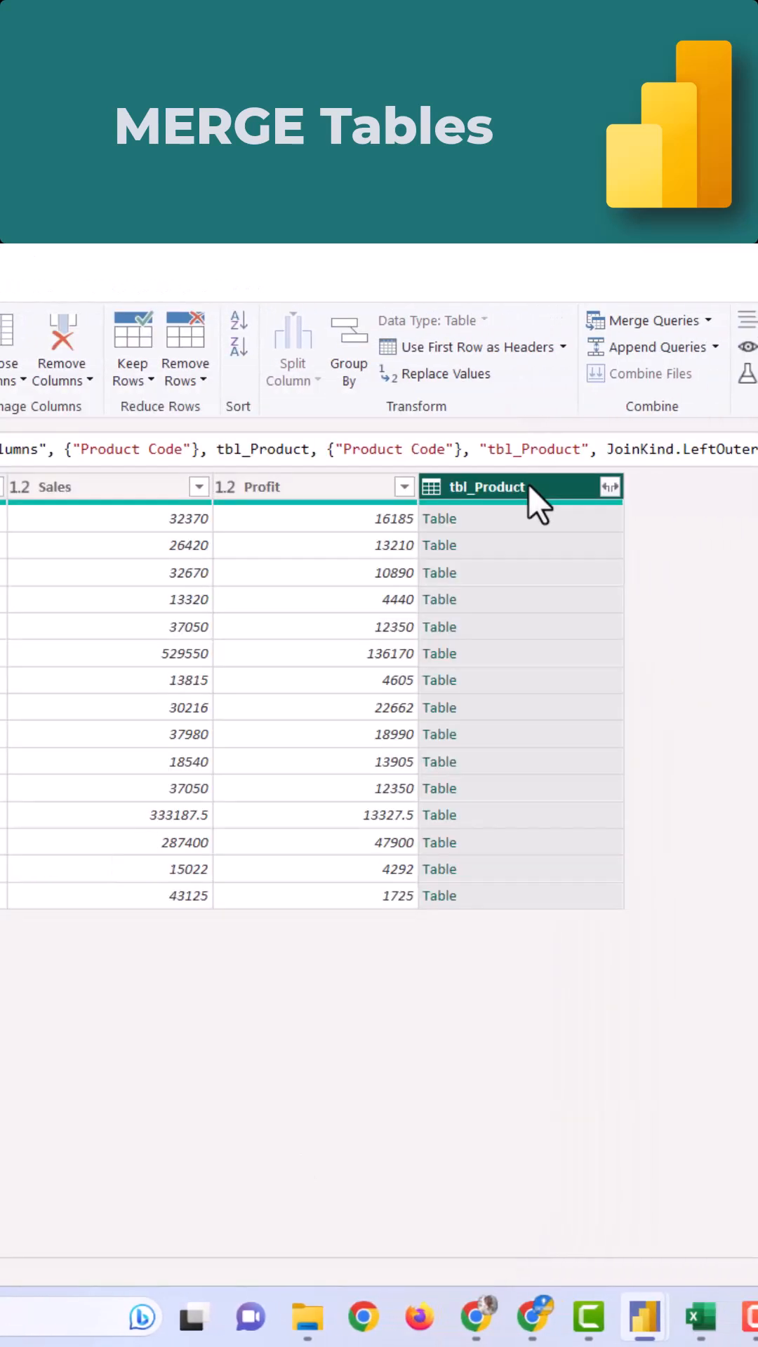
mouse_move(610, 490)
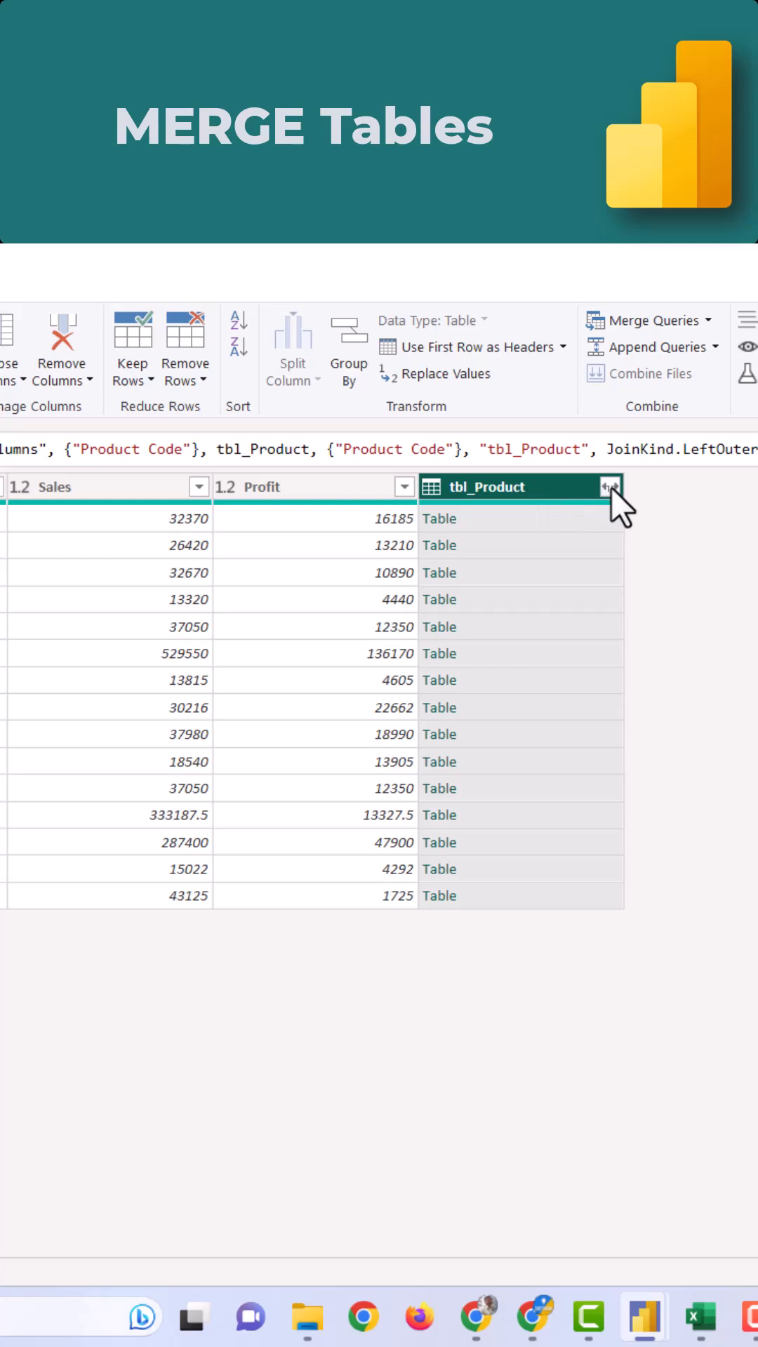
Expand tbl_Product to Phone model, Technology and Camera, with no column-name prefix
left_click(611, 487)
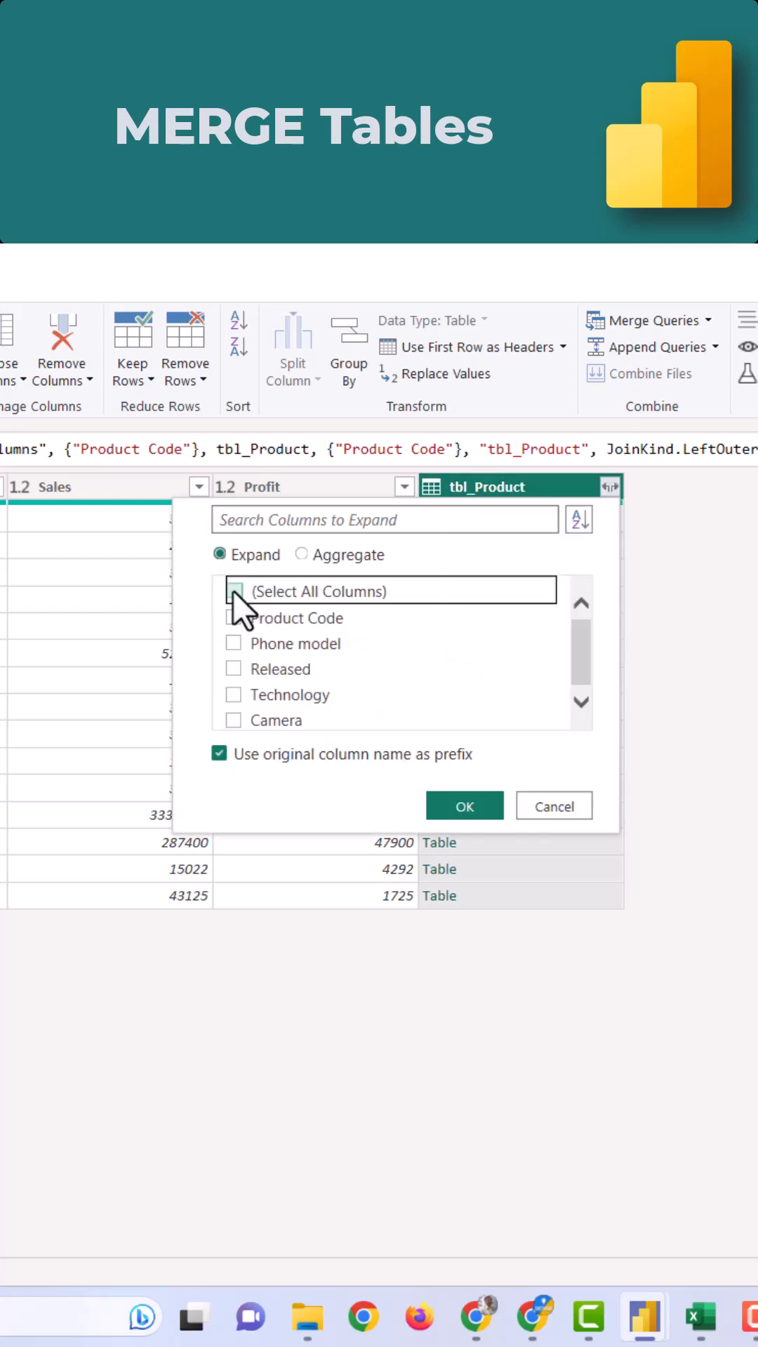
left_click(234, 618)
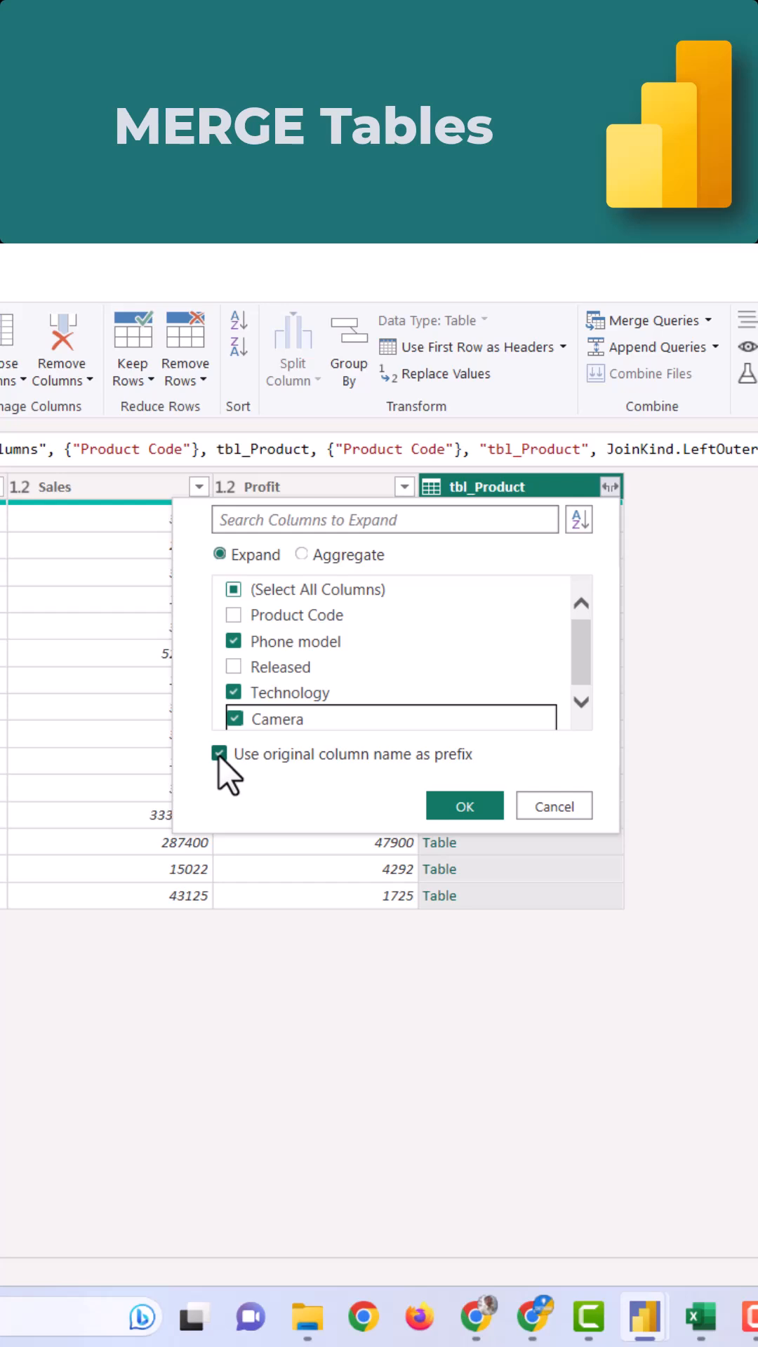
left_click(464, 806)
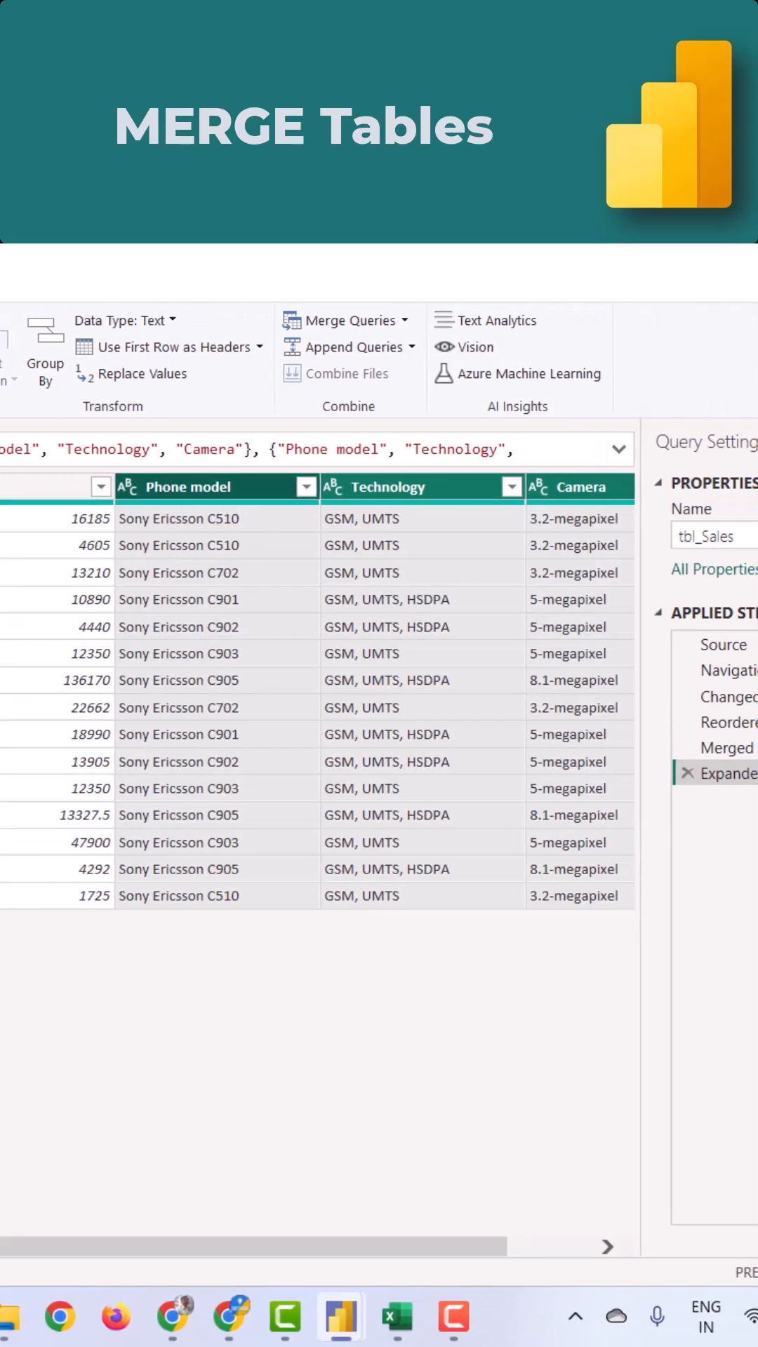
mouse_move(456, 507)
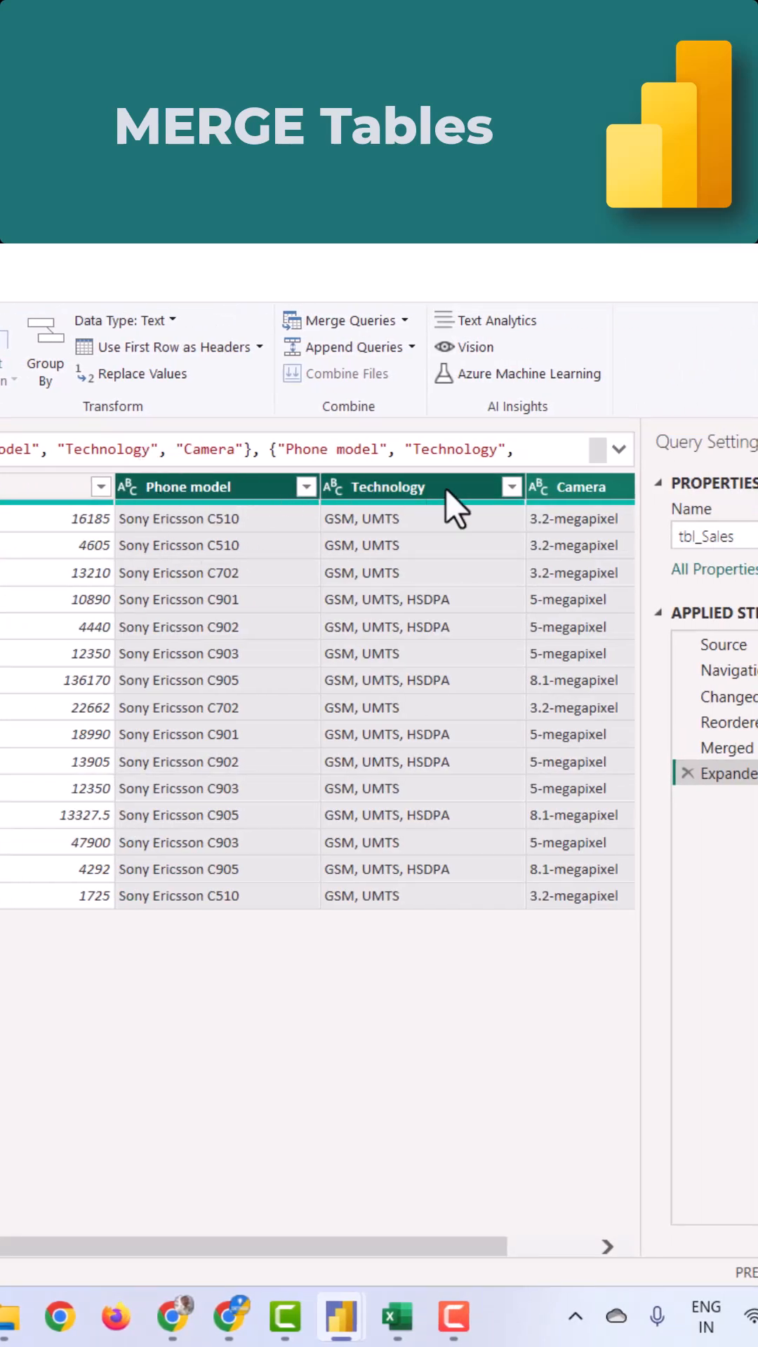